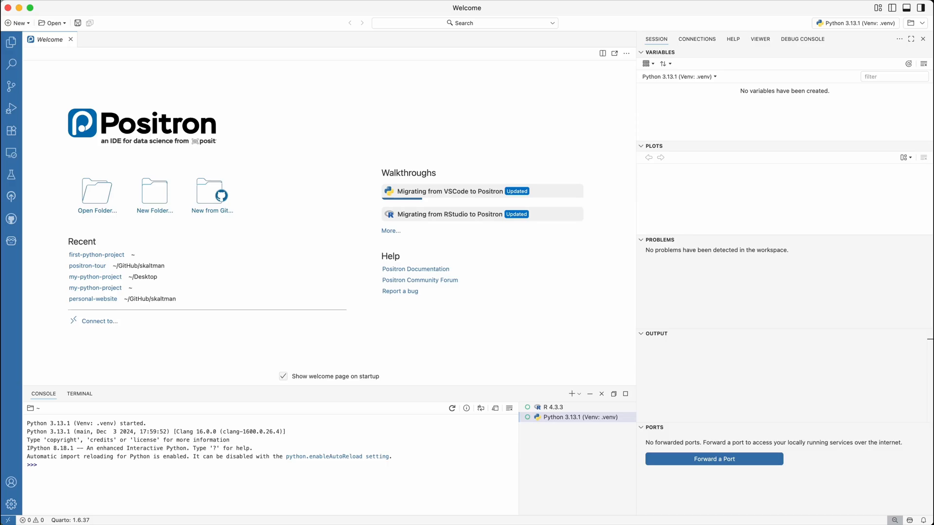
{"action": "mouse_move", "coordinate": [184, 48]}
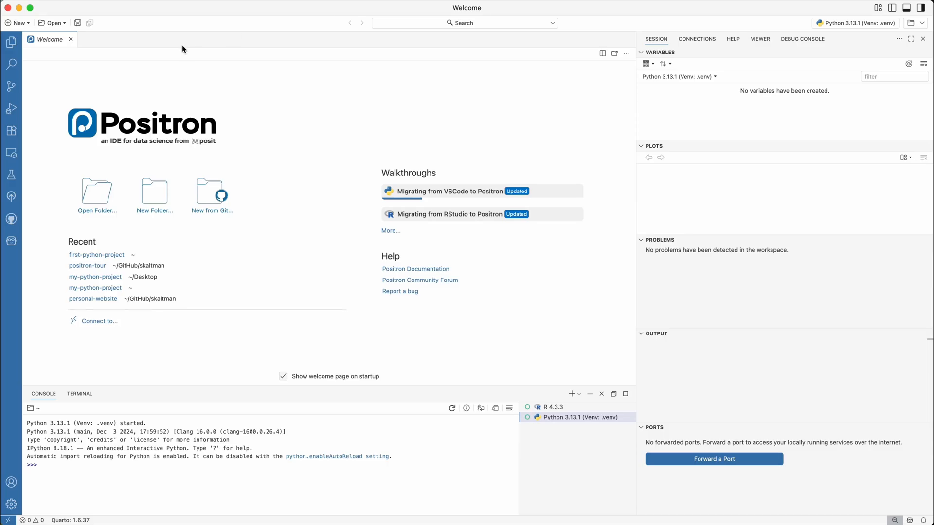
- Begin a new Python Project folder with Git repository initialization enabled
{"action": "left_click", "coordinate": [155, 191]}
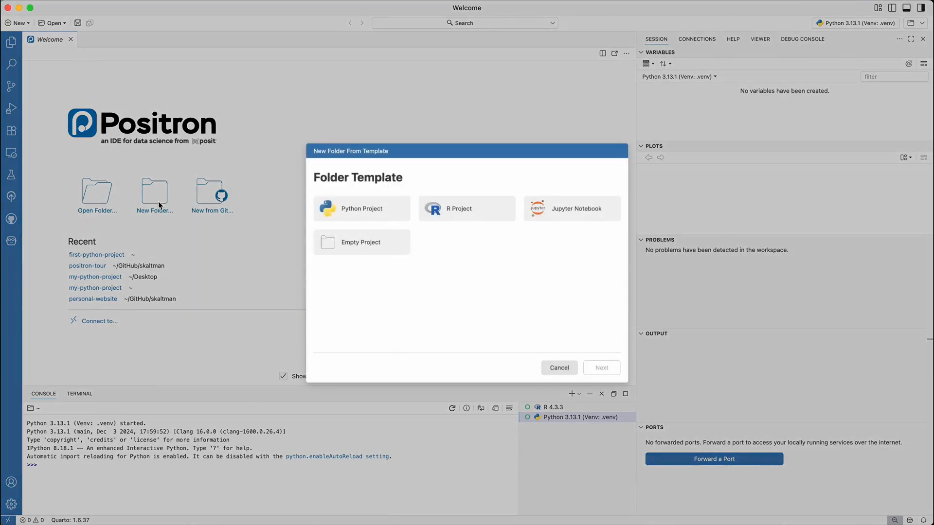
{"action": "left_click", "coordinate": [359, 208]}
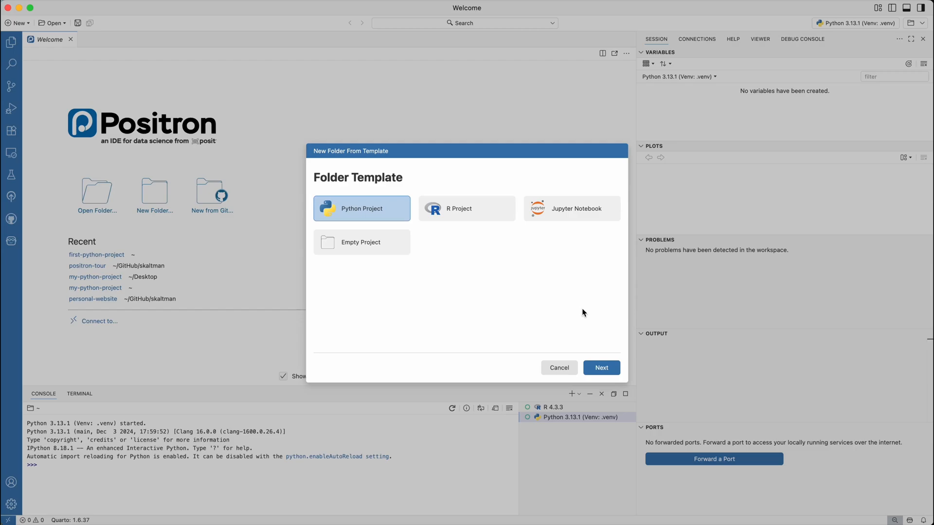
{"action": "left_click", "coordinate": [601, 368]}
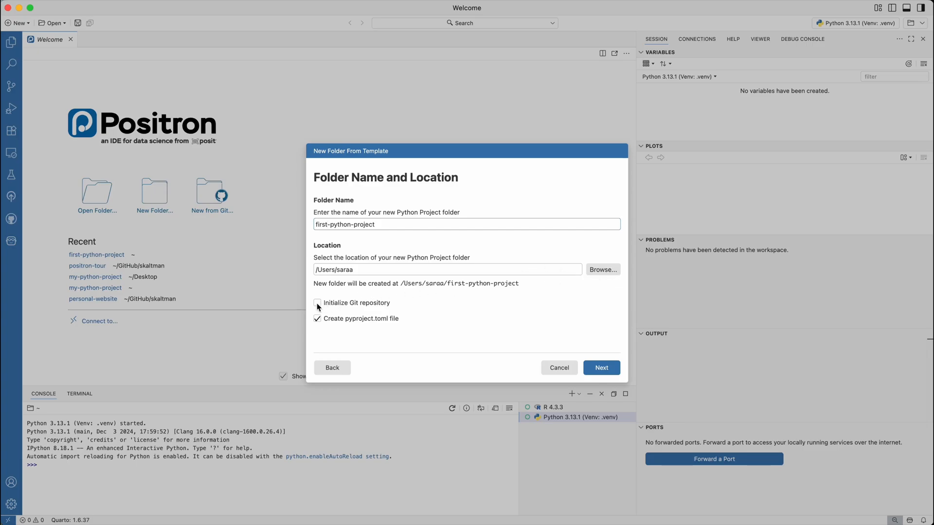
{"action": "left_click", "coordinate": [317, 302]}
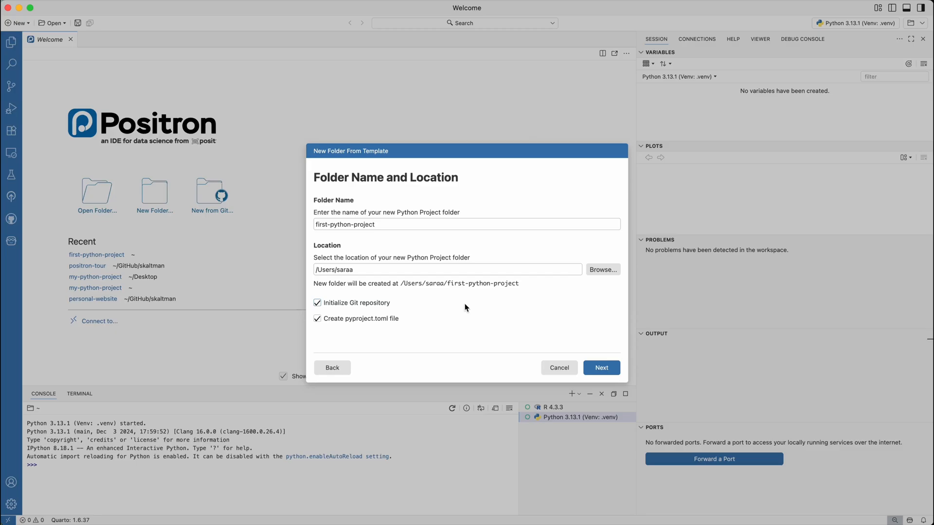
- Choose Venv with the Python 3.13.1 interpreter and create first-python-project
{"action": "left_click", "coordinate": [601, 367]}
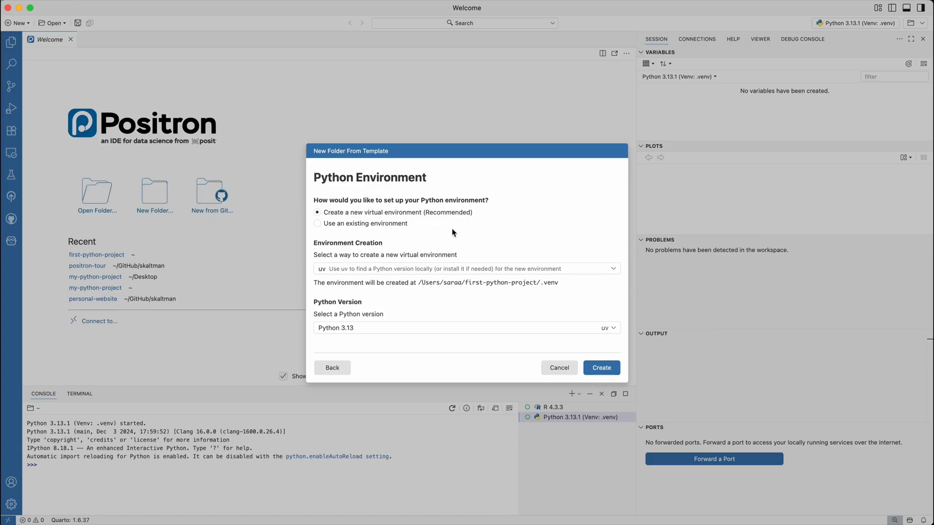
{"action": "mouse_move", "coordinate": [479, 257]}
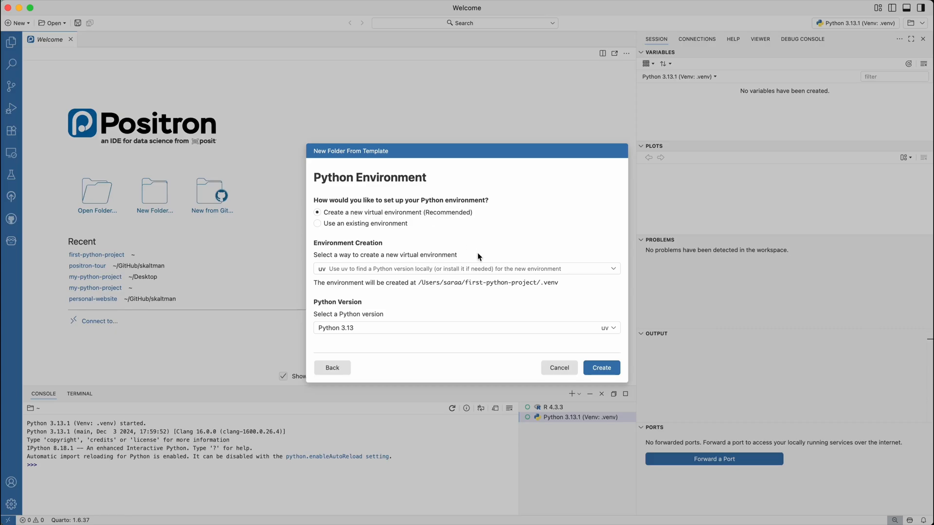
{"action": "left_click", "coordinate": [466, 268]}
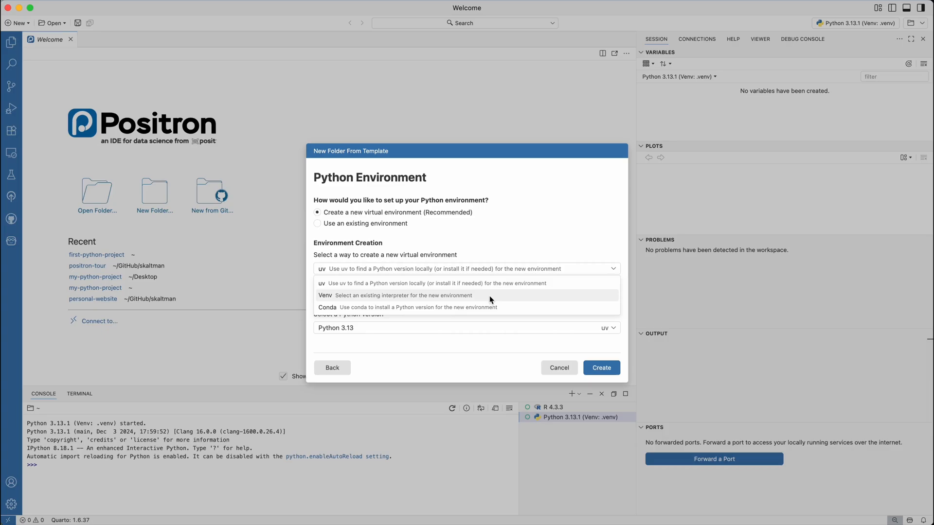
{"action": "mouse_move", "coordinate": [487, 319]}
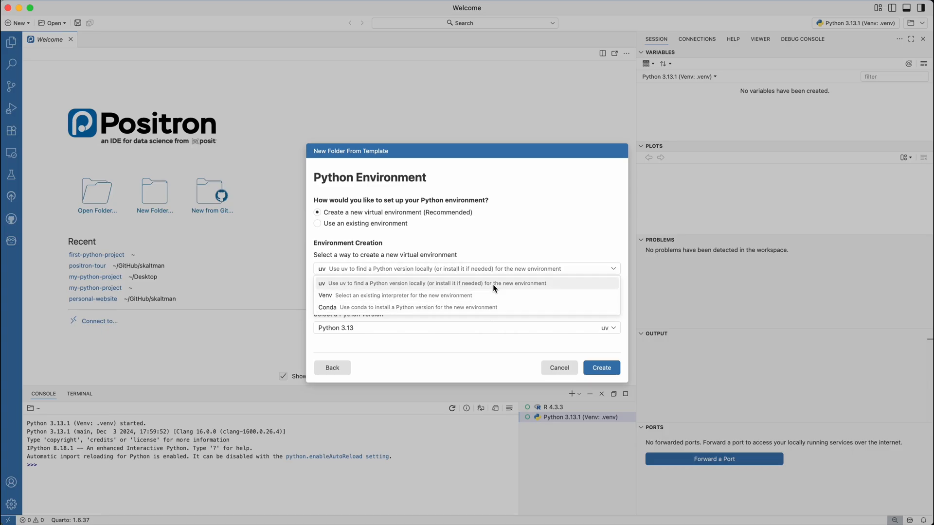
{"action": "mouse_move", "coordinate": [492, 296]}
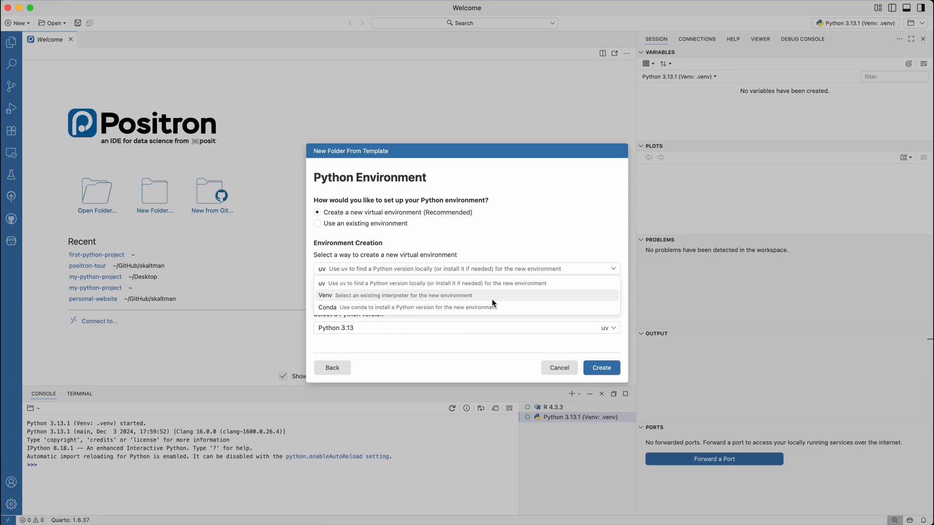
{"action": "left_click", "coordinate": [396, 296]}
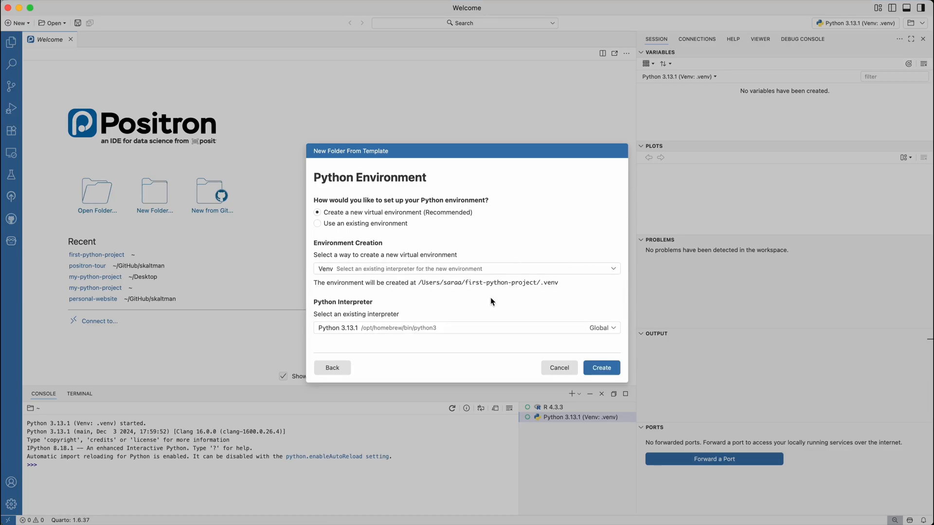
{"action": "mouse_move", "coordinate": [516, 317]}
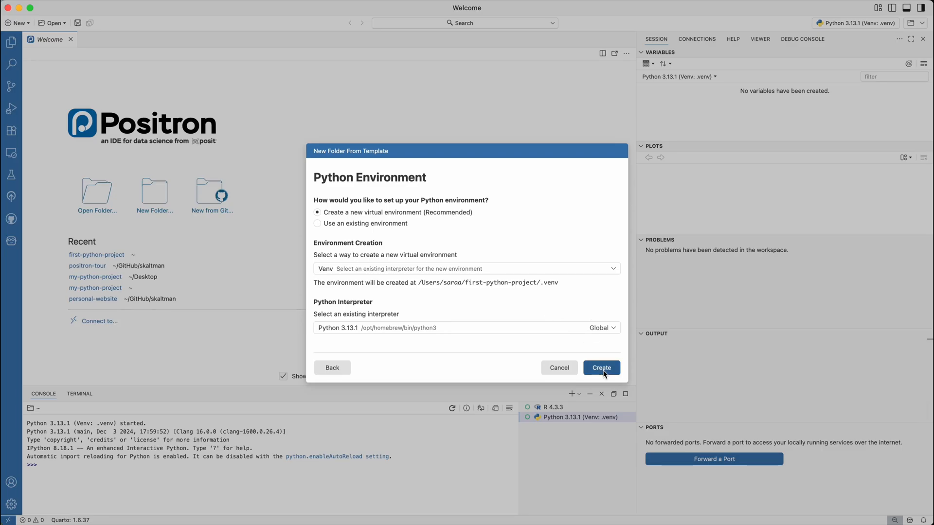
{"action": "left_click", "coordinate": [601, 367]}
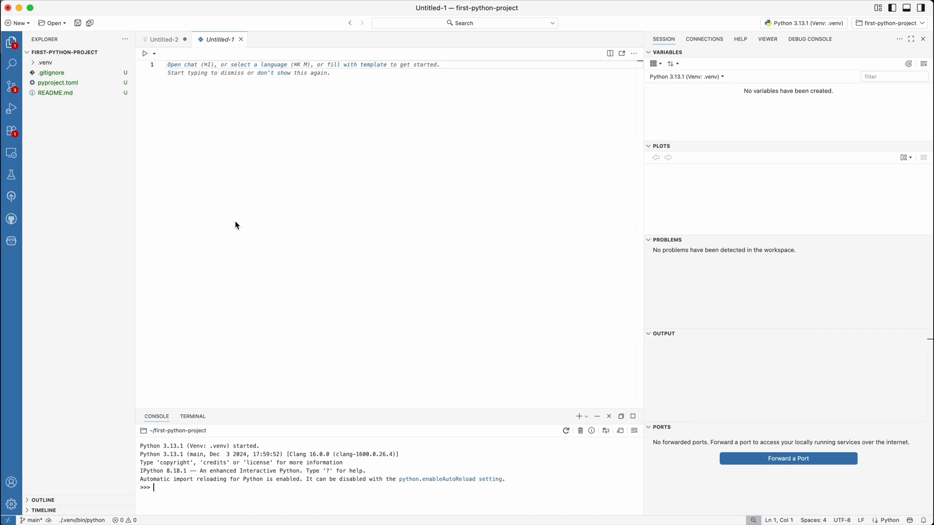
- Pip install jupyter, pandas and matplotlib in the Terminal, then record them with pip freeze
{"action": "left_click", "coordinate": [192, 416]}
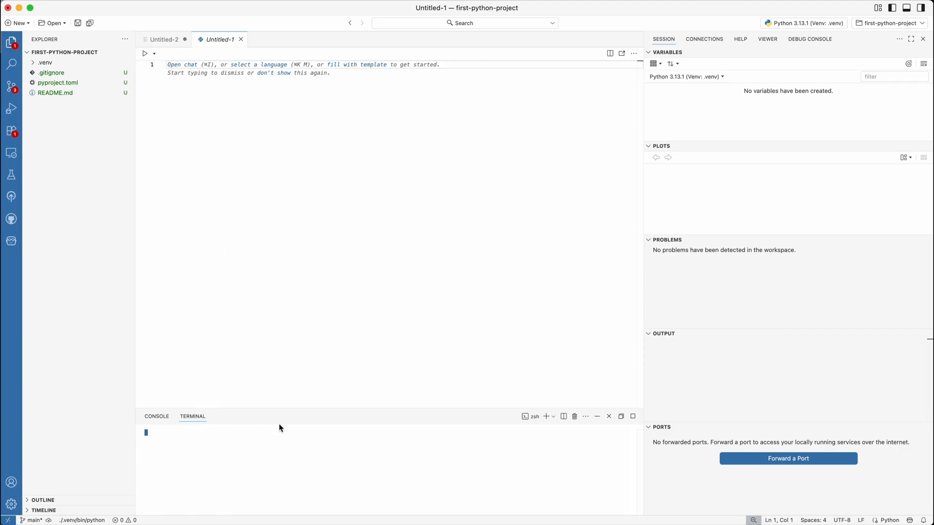
{"action": "mouse_move", "coordinate": [338, 456]}
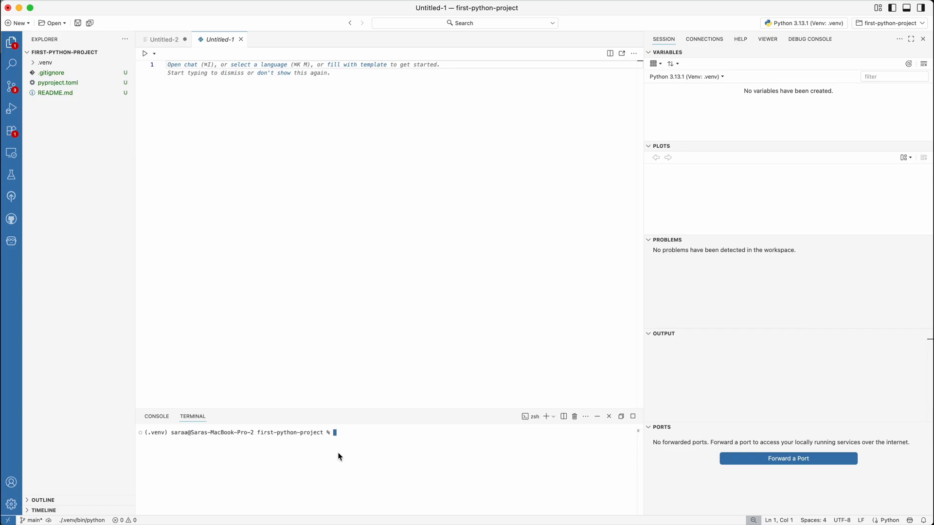
{"action": "type", "text": "pip install"}
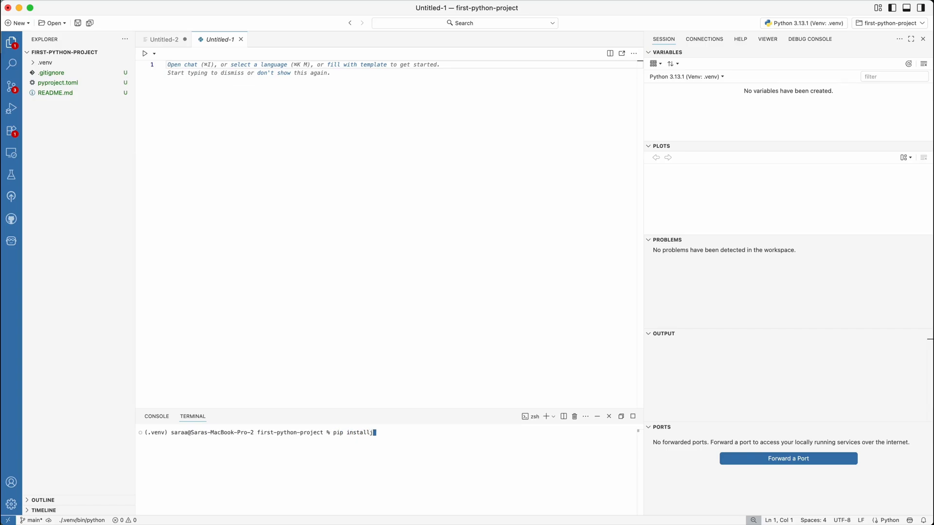
{"action": "type", "text": "jupyter pandas matplotlib"}
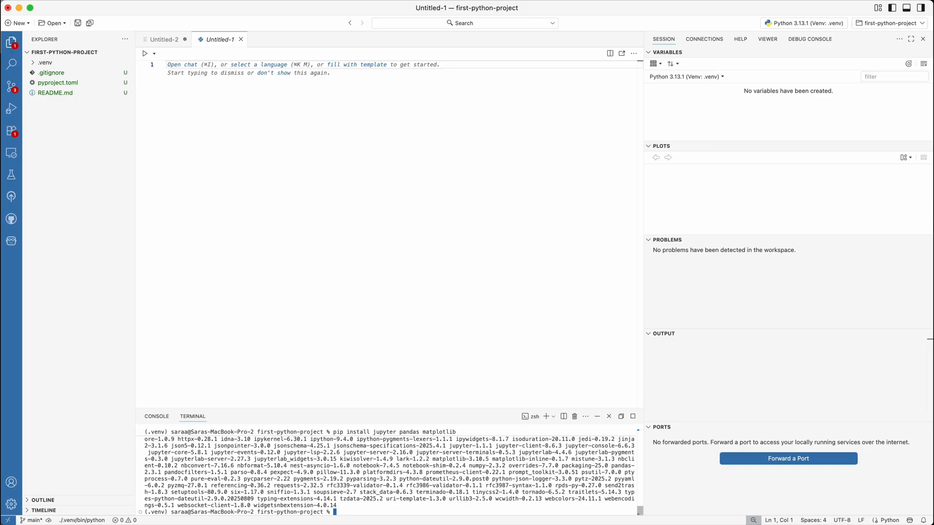
{"action": "type", "text": "pip freeze > requirements.txt"}
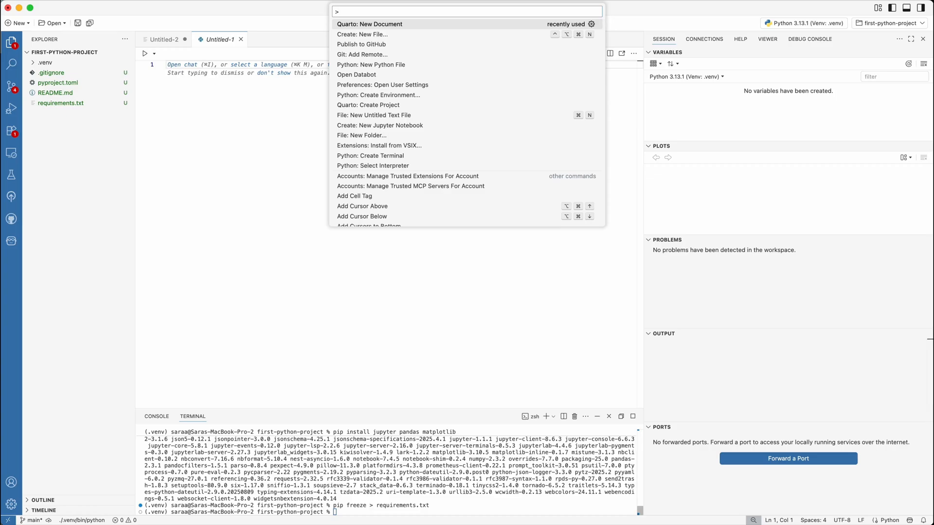
- Create a new Quarto document via the Command Palette and move into its body
{"action": "type", "text": "qua"}
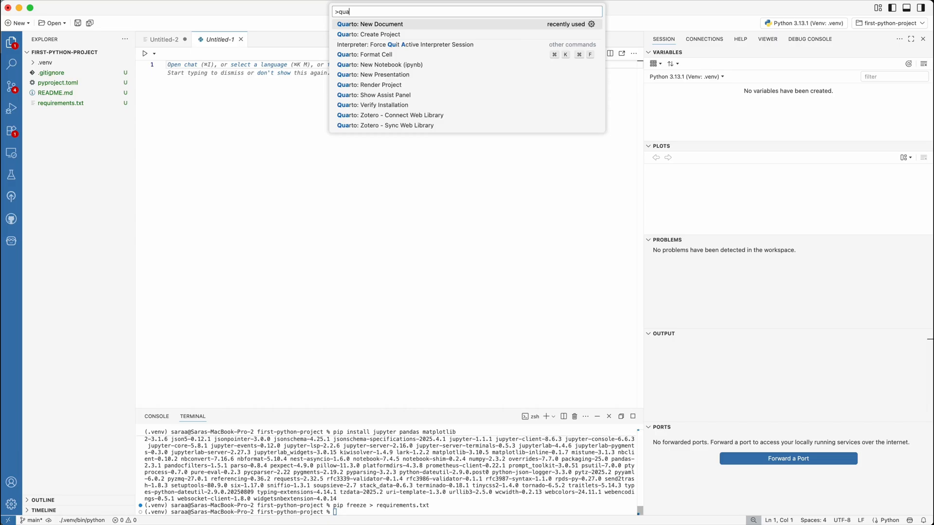
{"action": "type", "text": "rto"}
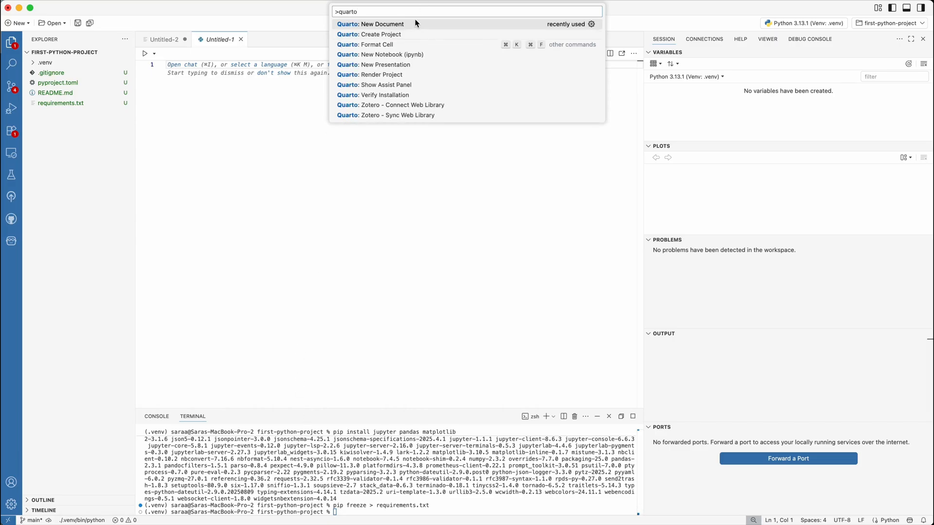
{"action": "left_click", "coordinate": [371, 23]}
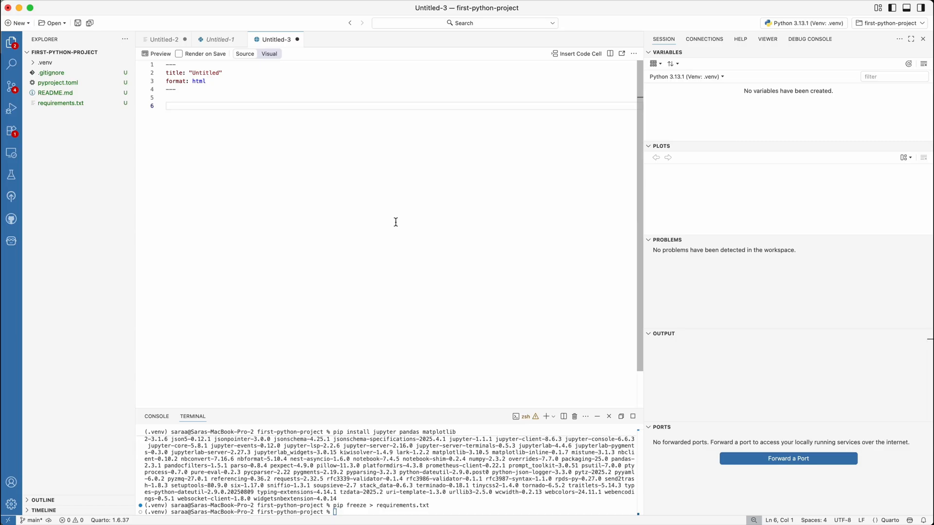
{"action": "left_click", "coordinate": [167, 106]}
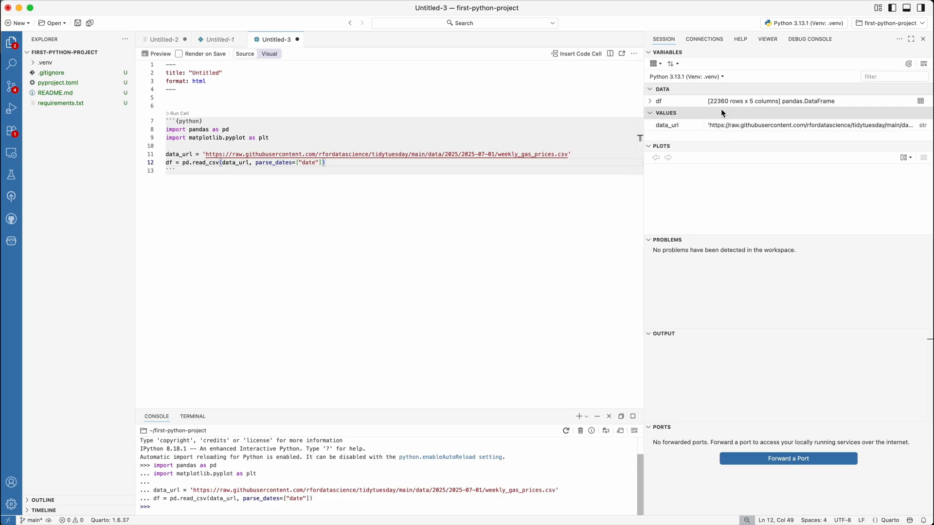
{"action": "mouse_move", "coordinate": [852, 185]}
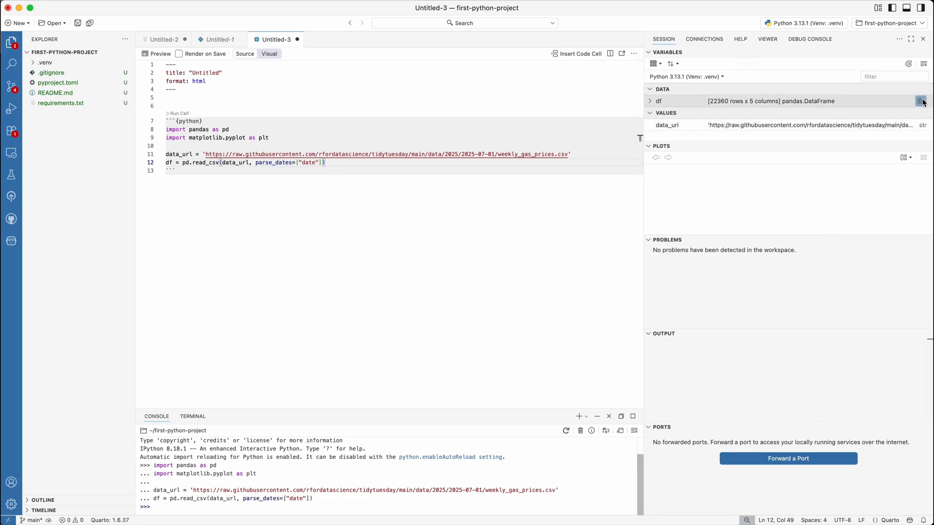
- Browse df in the Data Explorer, then return to the Quarto document
{"action": "left_click", "coordinate": [921, 100]}
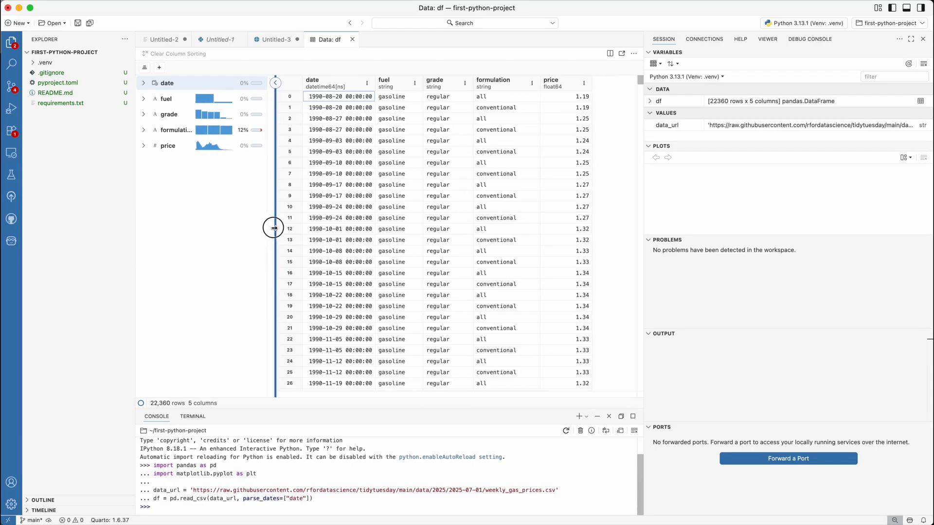
{"action": "left_click", "coordinate": [274, 39]}
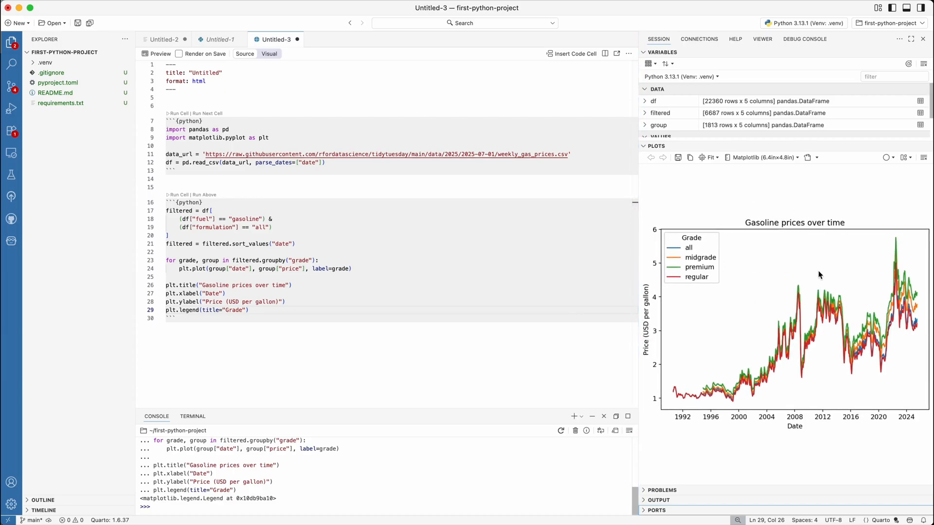
{"action": "mouse_move", "coordinate": [796, 255]}
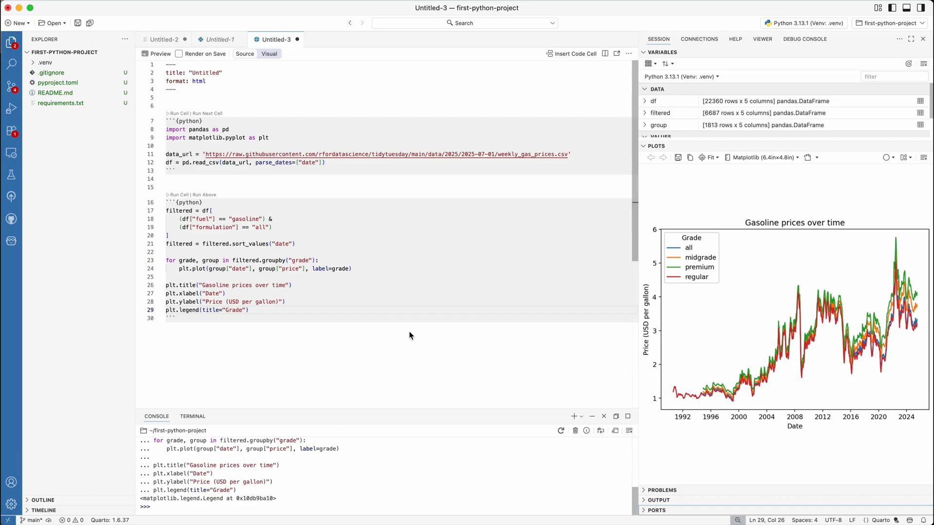
- Title the report 'Weekly gasoline prices' and save it as gas_prices.qmd
{"action": "type", "text": "Weekly"}
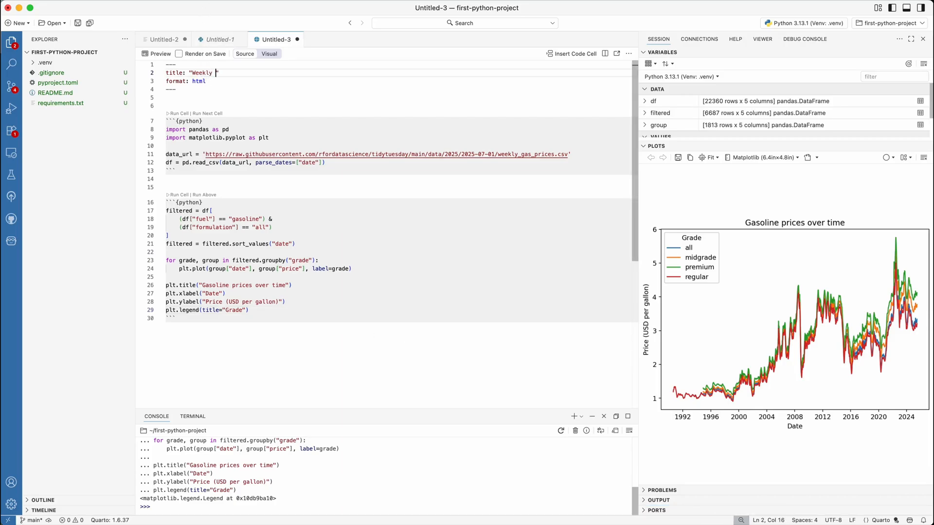
{"action": "type", "text": "gasoline prices"}
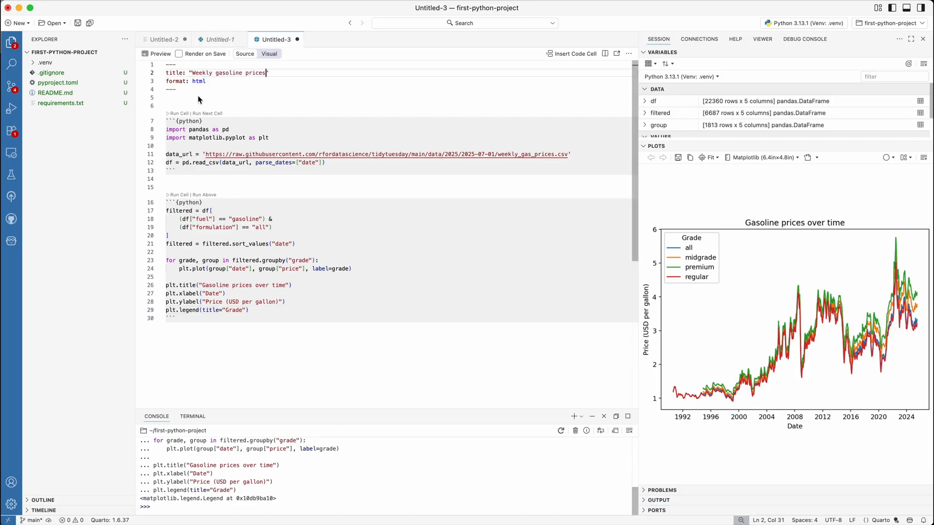
{"action": "key", "text": "cmd+s"}
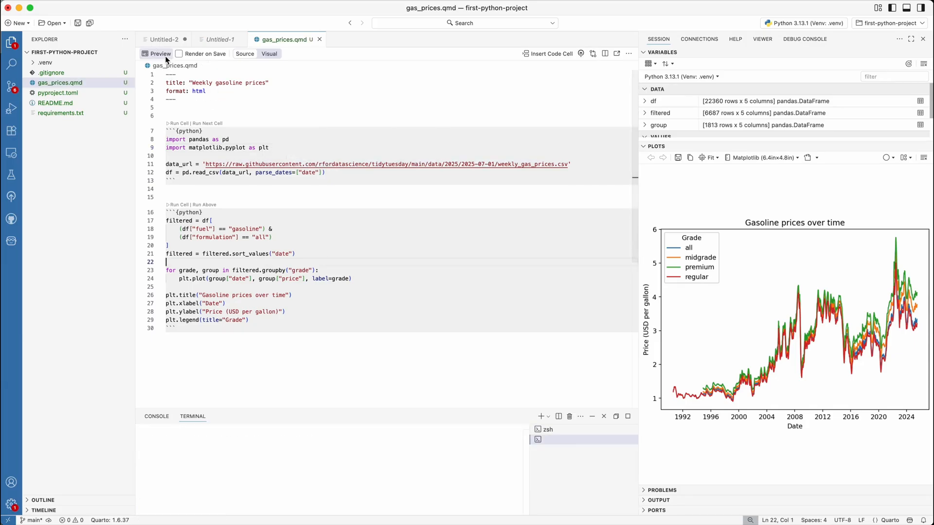
- Render a live preview of gas_prices.qmd in the Viewer pane
{"action": "left_click", "coordinate": [160, 54]}
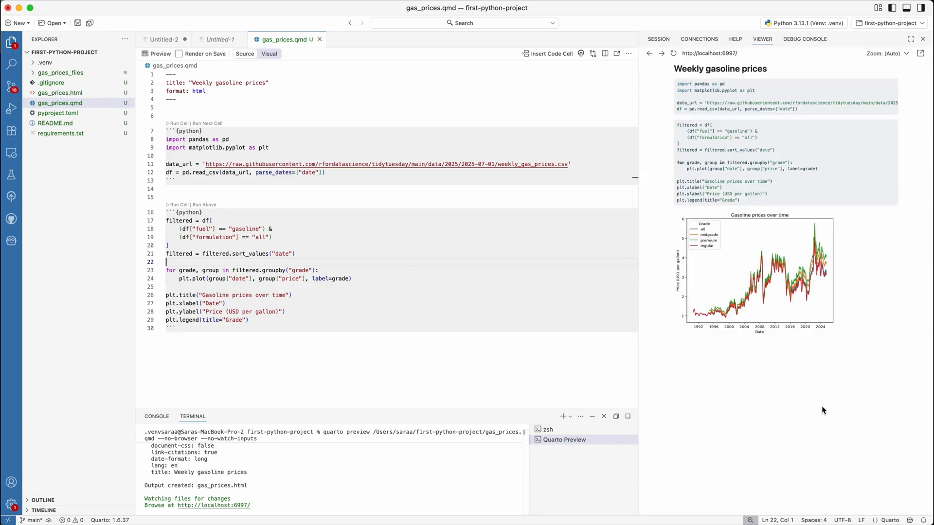
{"action": "mouse_move", "coordinate": [800, 407]}
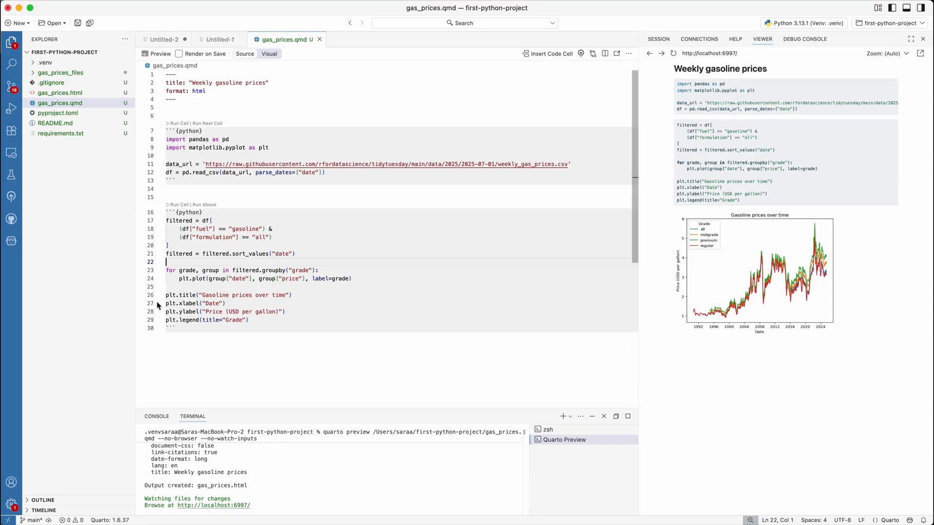
- Stage gas_prices.qmd, .gitignore, README.md and requirements.txt in Source Control
{"action": "left_click", "coordinate": [11, 86]}
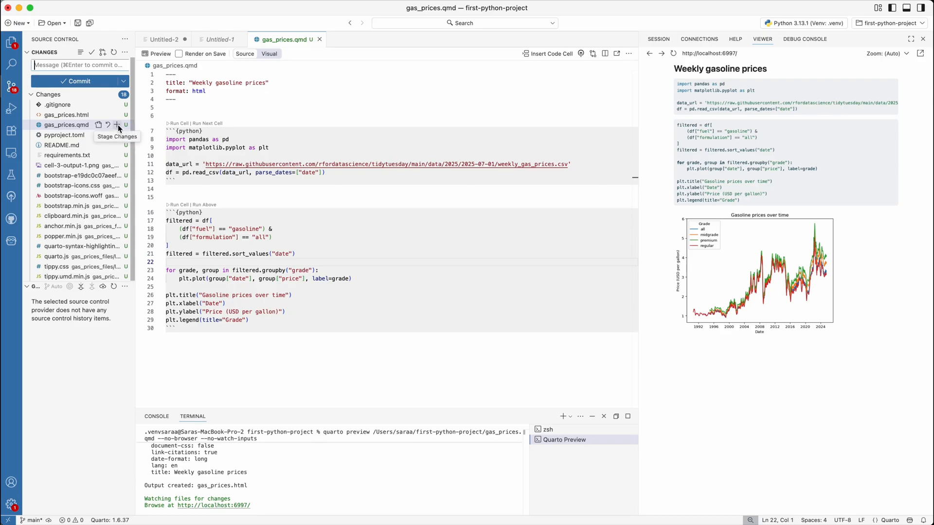
{"action": "left_click", "coordinate": [117, 125]}
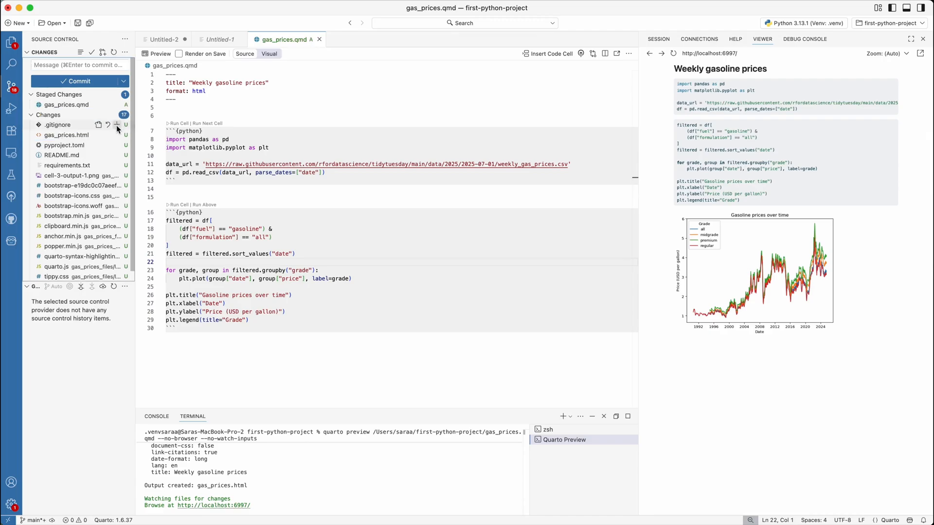
{"action": "left_click", "coordinate": [117, 125]}
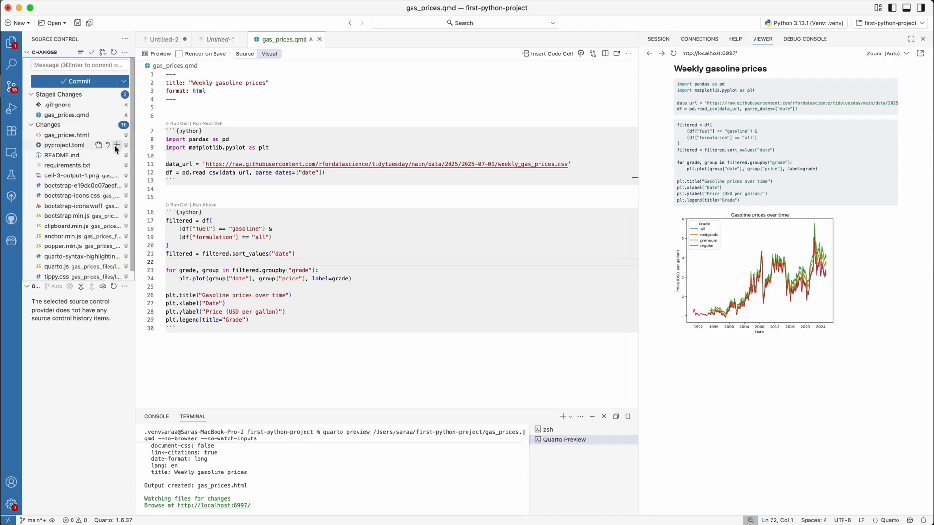
{"action": "left_click", "coordinate": [116, 154]}
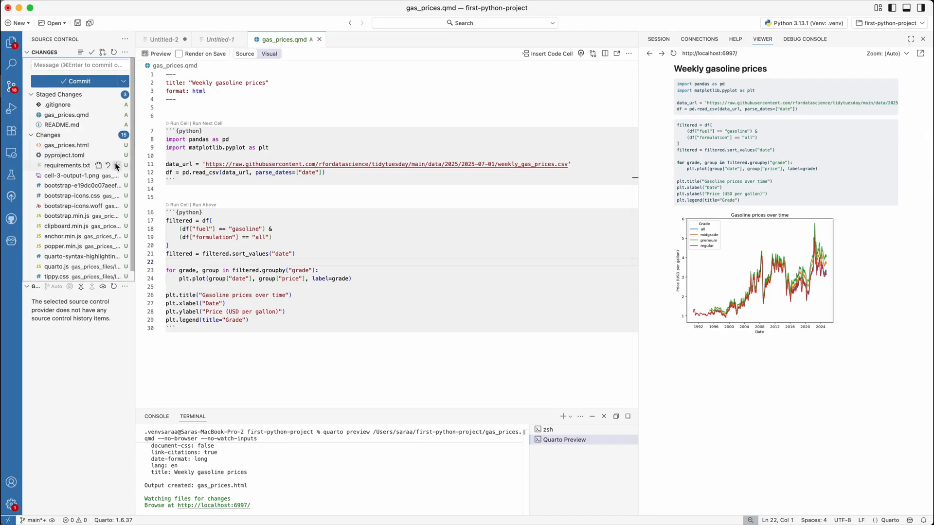
{"action": "left_click", "coordinate": [115, 166]}
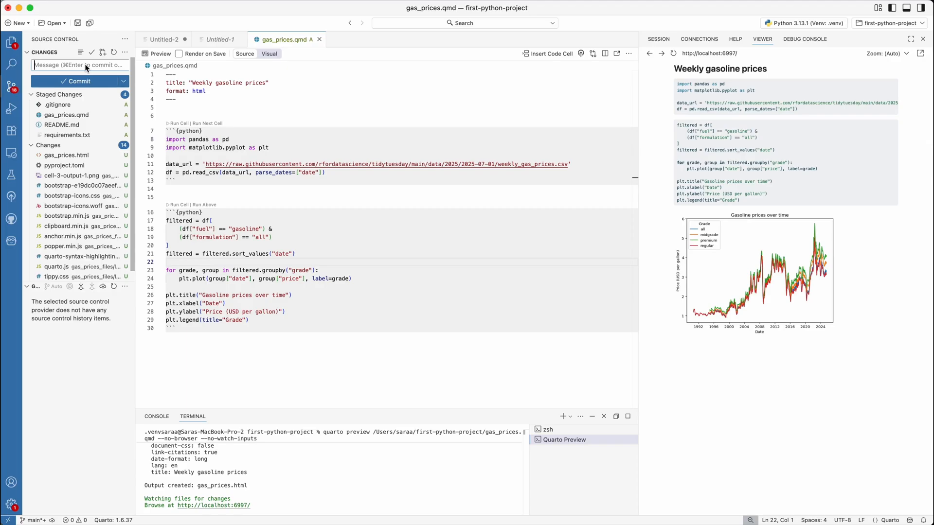
- Commit the staged files with the message 'add project files'
{"action": "type", "text": "add project"}
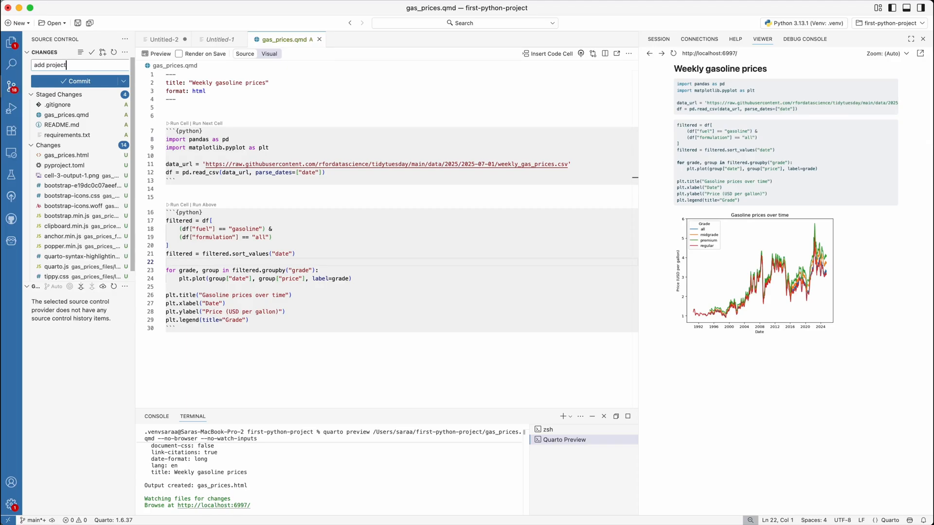
{"action": "left_click", "coordinate": [78, 81]}
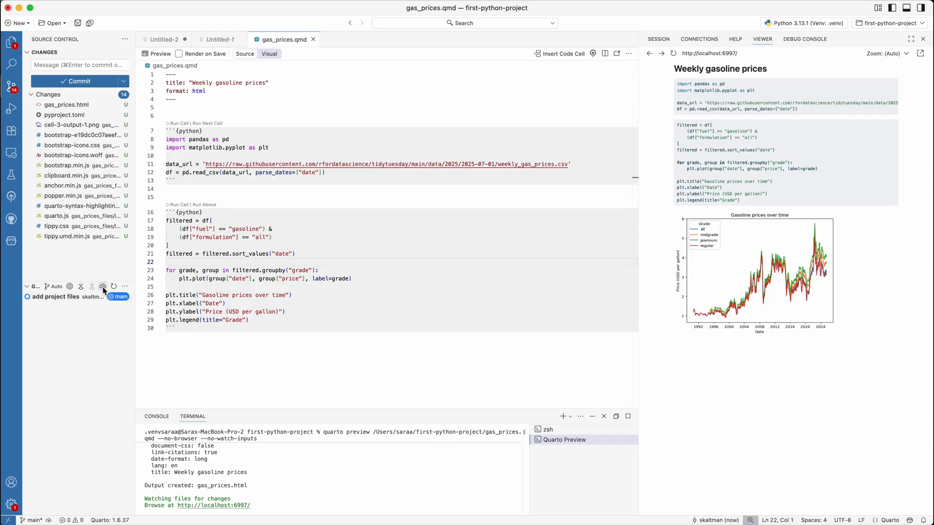
- Publish the main branch to a new GitHub repository
{"action": "left_click", "coordinate": [464, 22]}
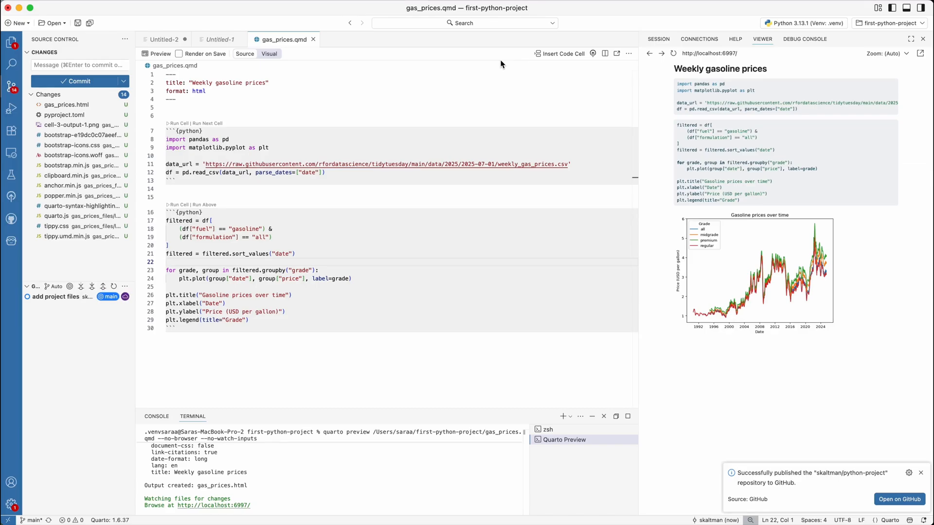
- Open the published skaltman/python-project repository on GitHub in the external browser
{"action": "left_click", "coordinate": [899, 498]}
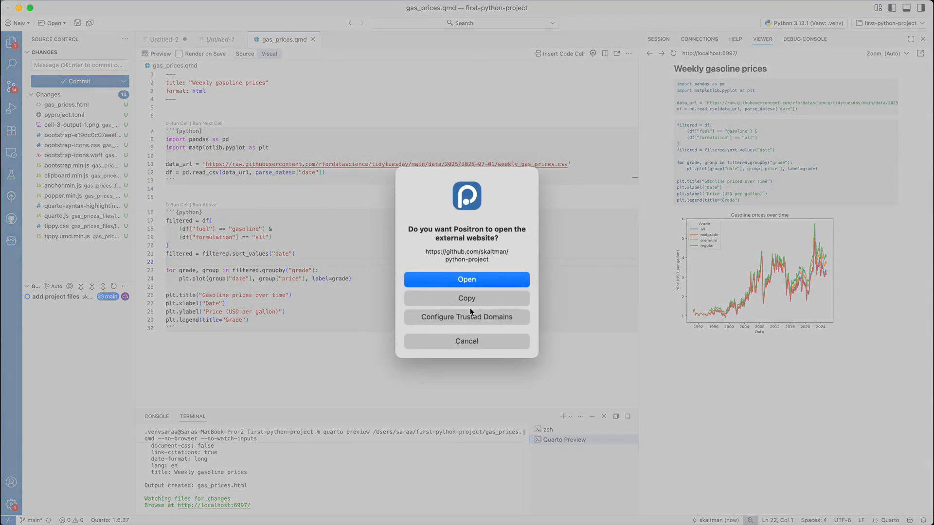
{"action": "left_click", "coordinate": [465, 279]}
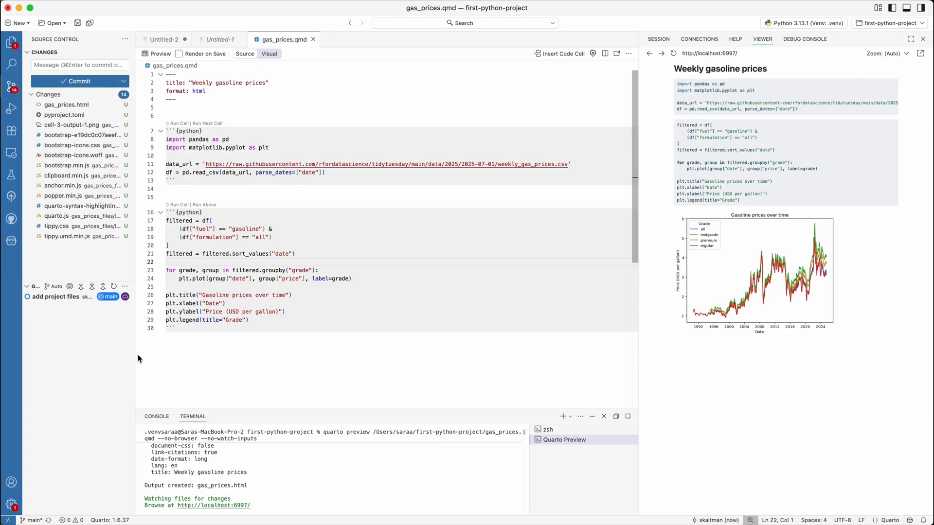
{"action": "left_click", "coordinate": [166, 262]}
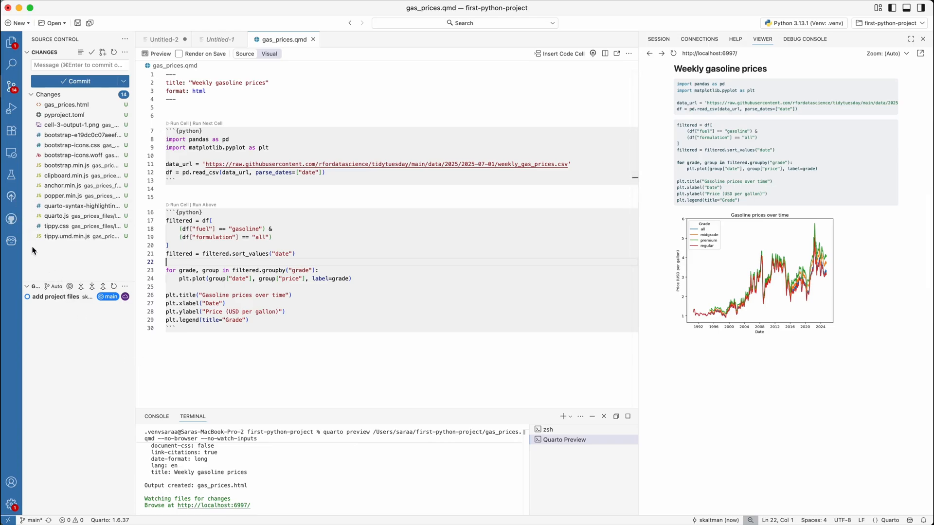
{"action": "mouse_move", "coordinate": [73, 349]}
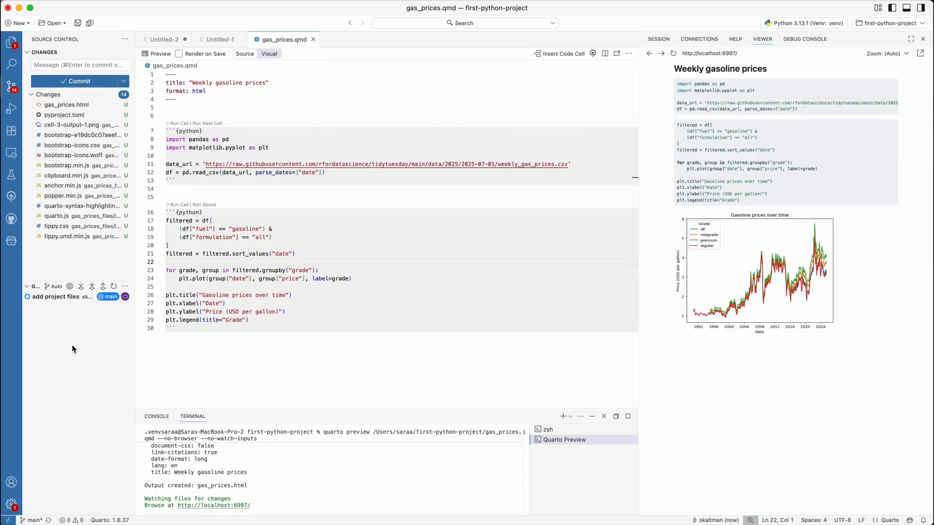
{"action": "mouse_move", "coordinate": [11, 197]}
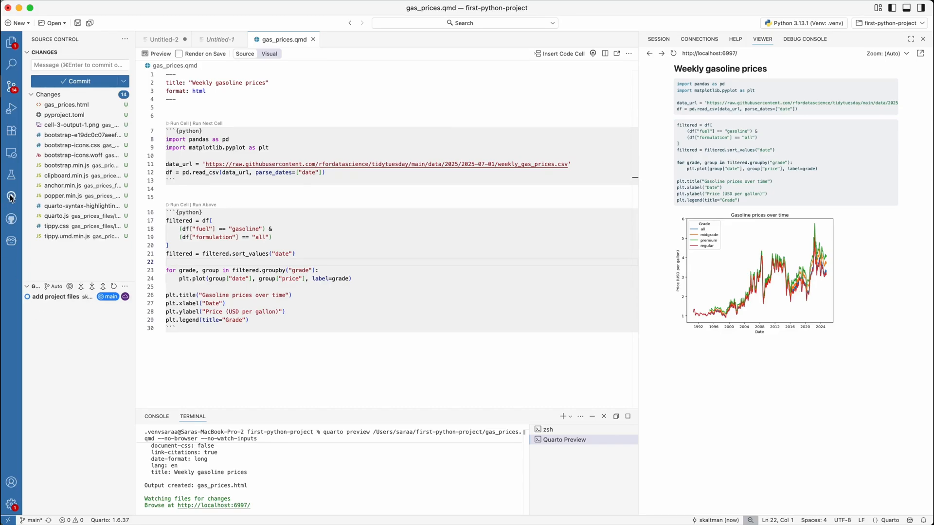
- Create a new Posit Publisher deployment for gas_prices.qmd with the connect.posit.it credential and deploy the project
{"action": "left_click", "coordinate": [10, 197]}
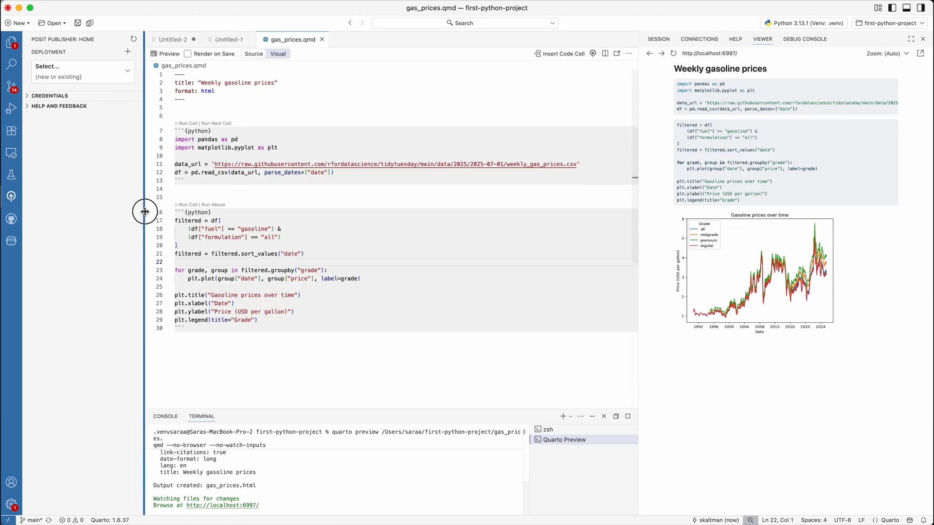
{"action": "left_click", "coordinate": [82, 71]}
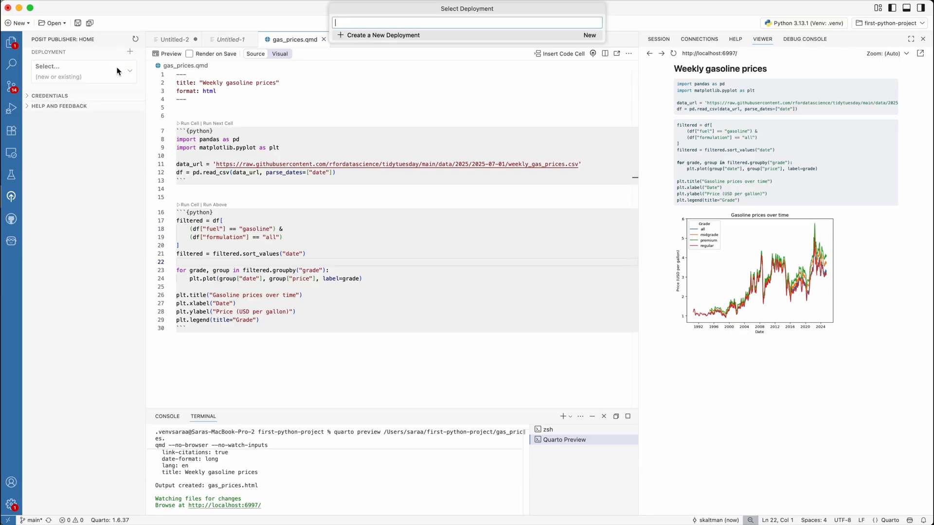
{"action": "left_click", "coordinate": [384, 35]}
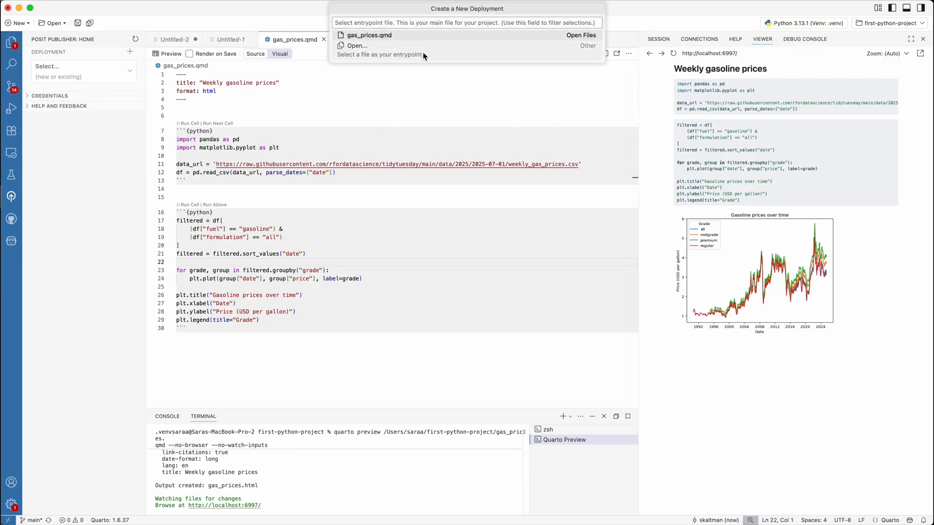
{"action": "mouse_move", "coordinate": [403, 38]}
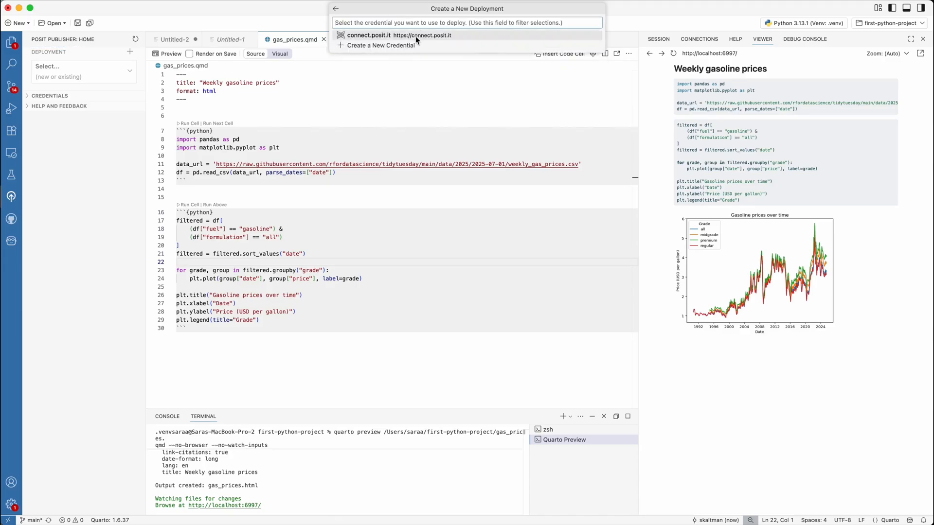
{"action": "left_click", "coordinate": [398, 35]}
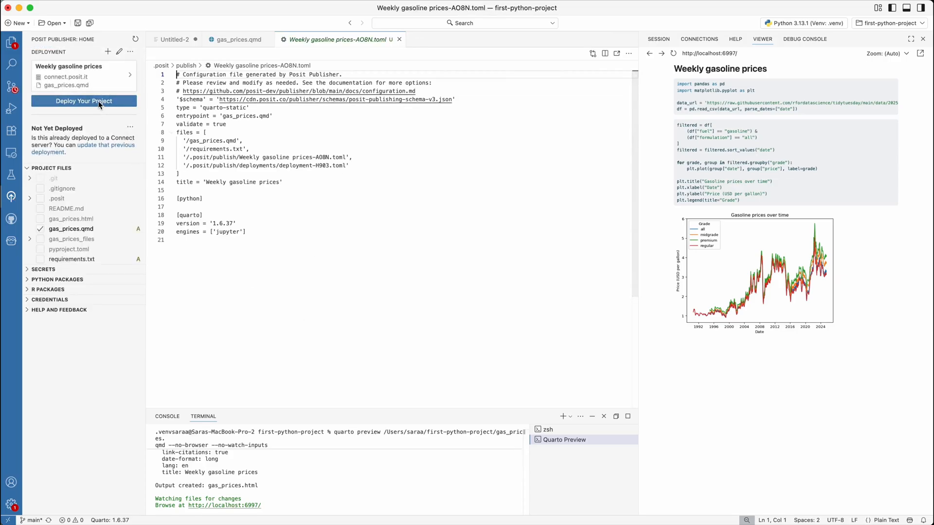
{"action": "left_click", "coordinate": [84, 100]}
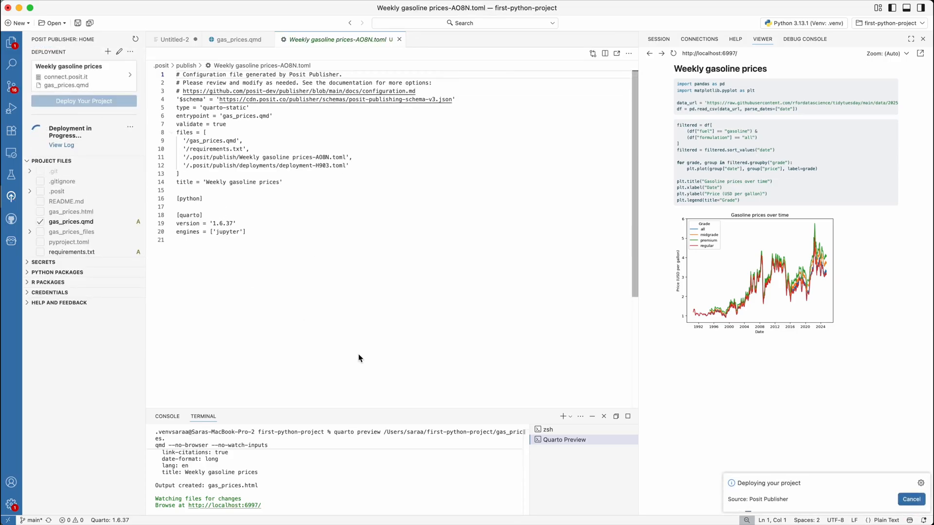